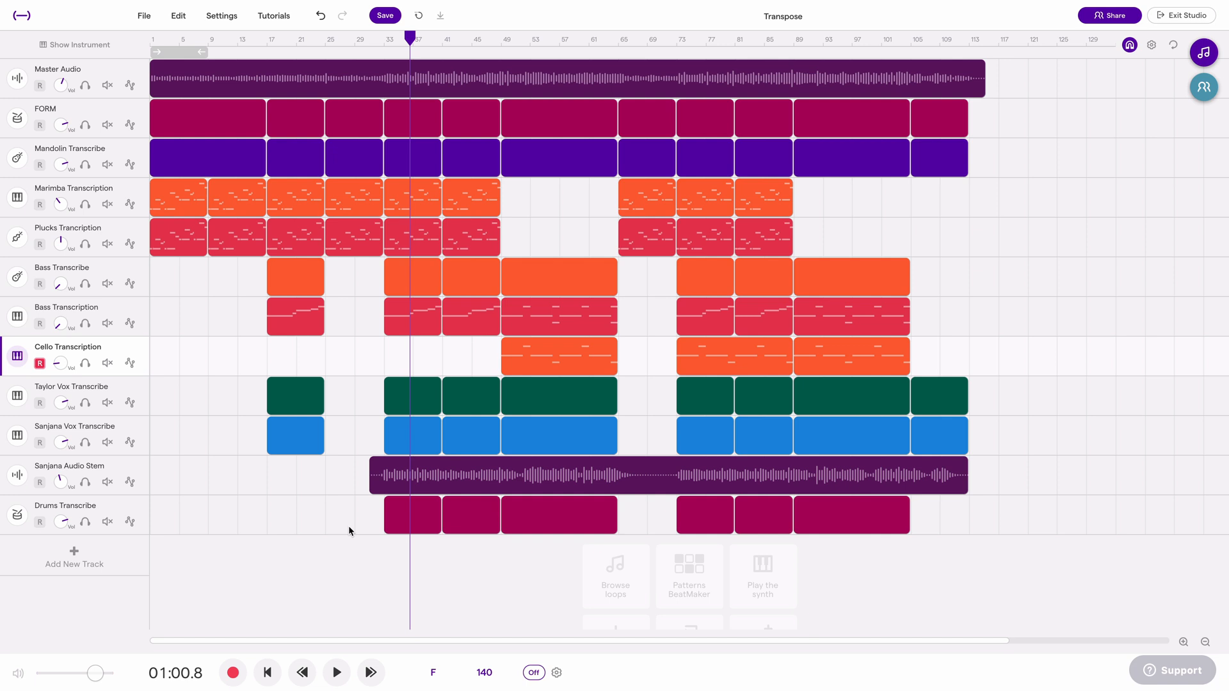
pyautogui.moveTo(260, 534)
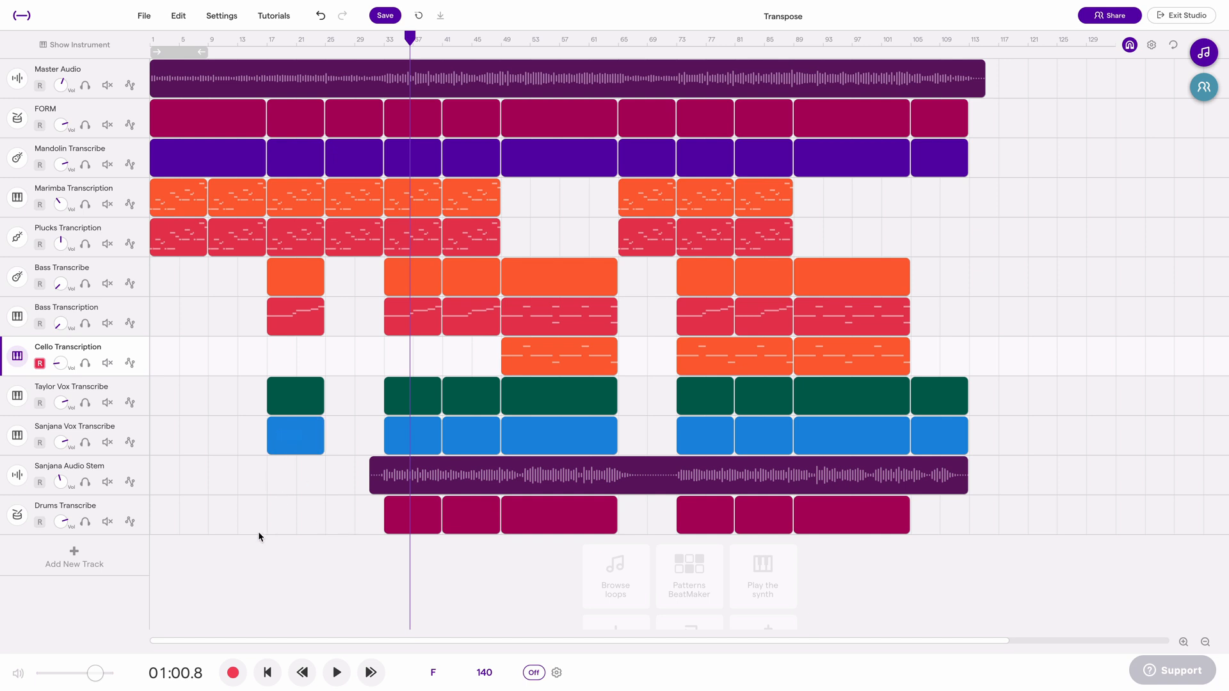
pyautogui.moveTo(275, 522)
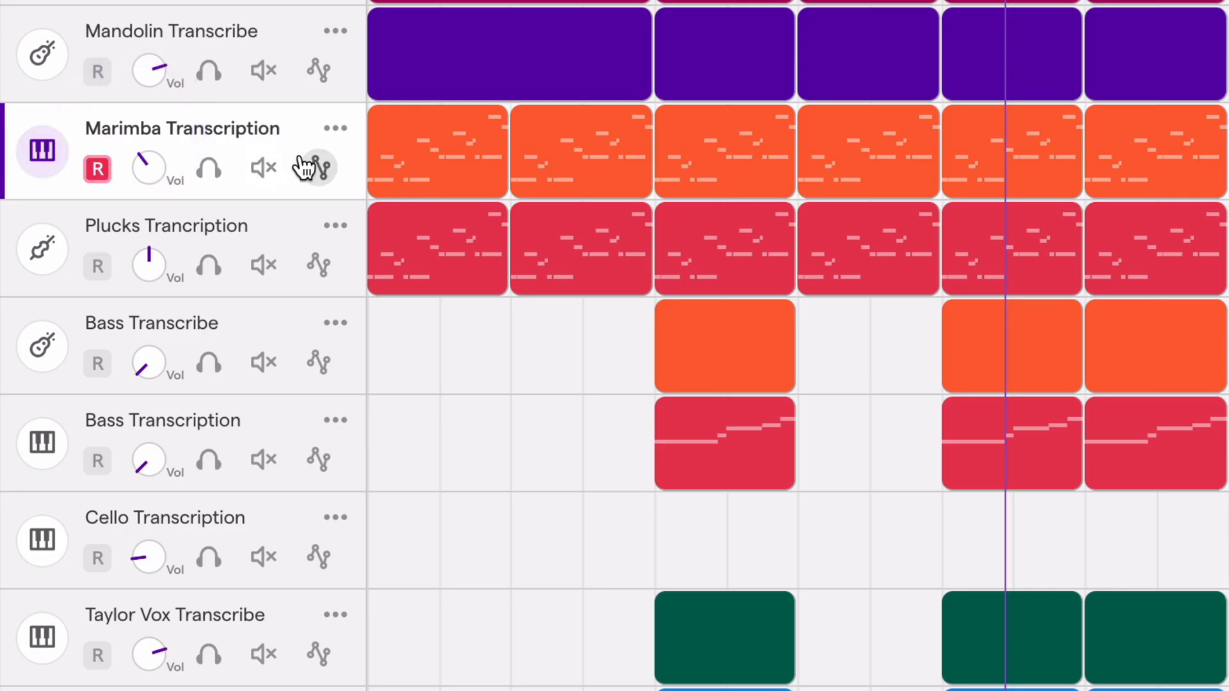
# - Open the first Marimba Transcription region's notes in the note editor
pyautogui.rightClick(419, 152)
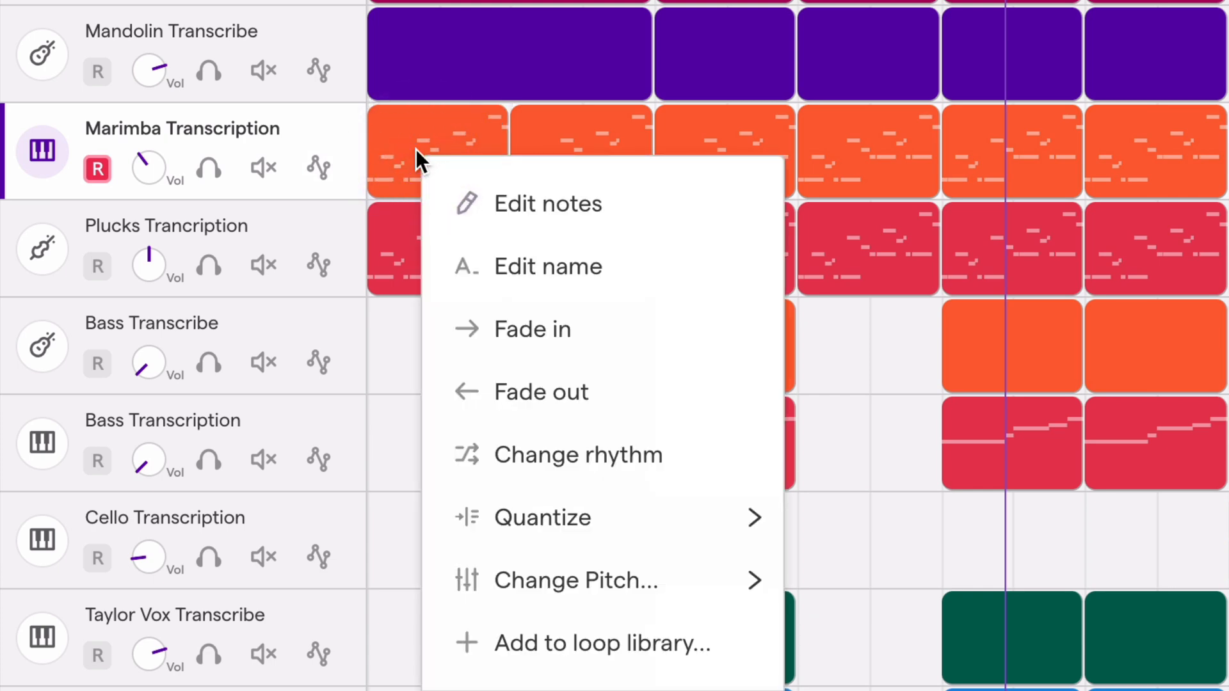
pyautogui.click(548, 202)
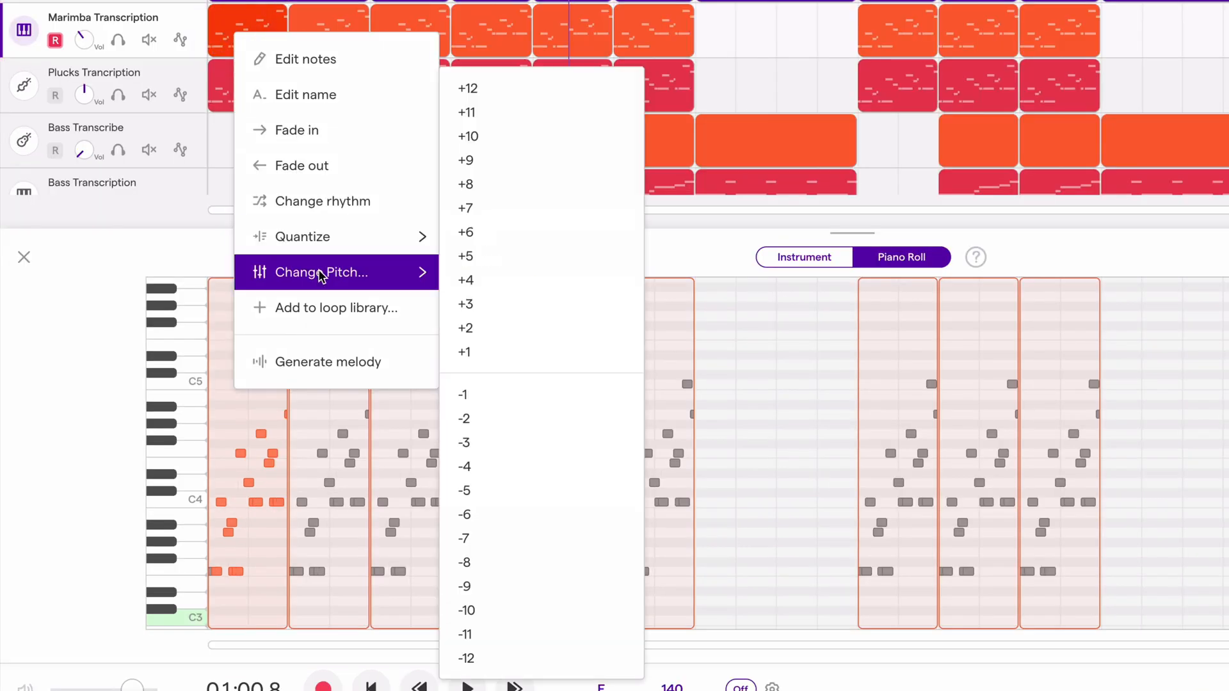
pyautogui.moveTo(484, 352)
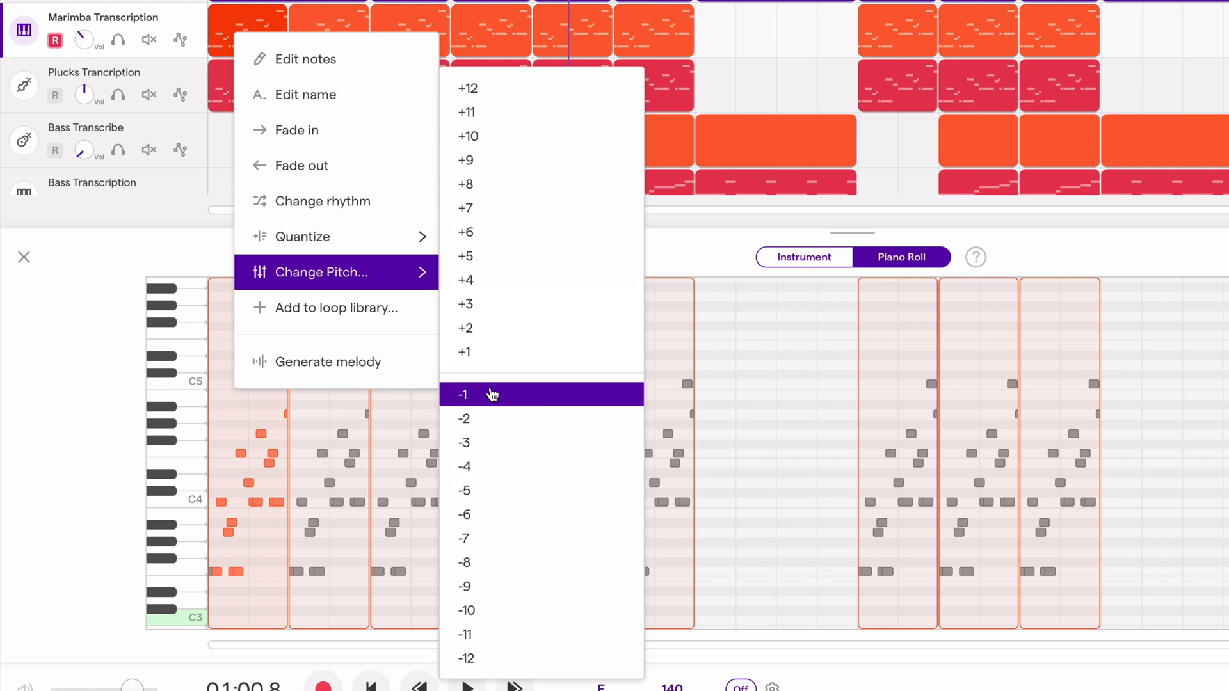
pyautogui.moveTo(497, 362)
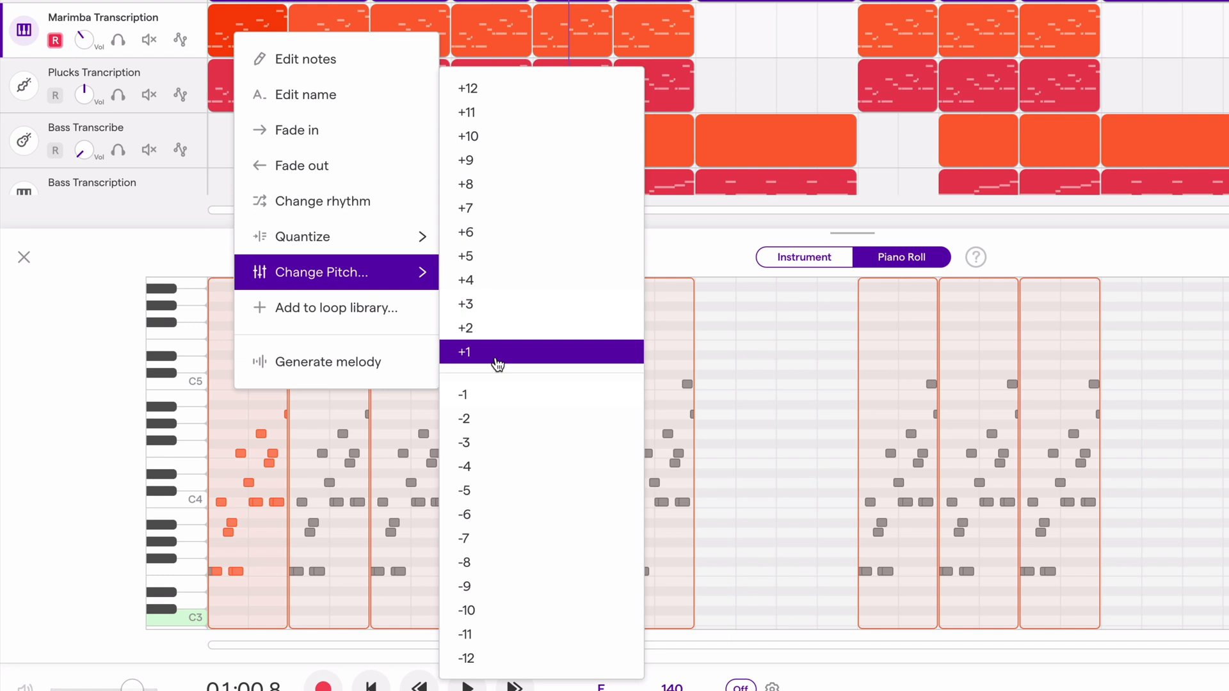
pyautogui.moveTo(510, 87)
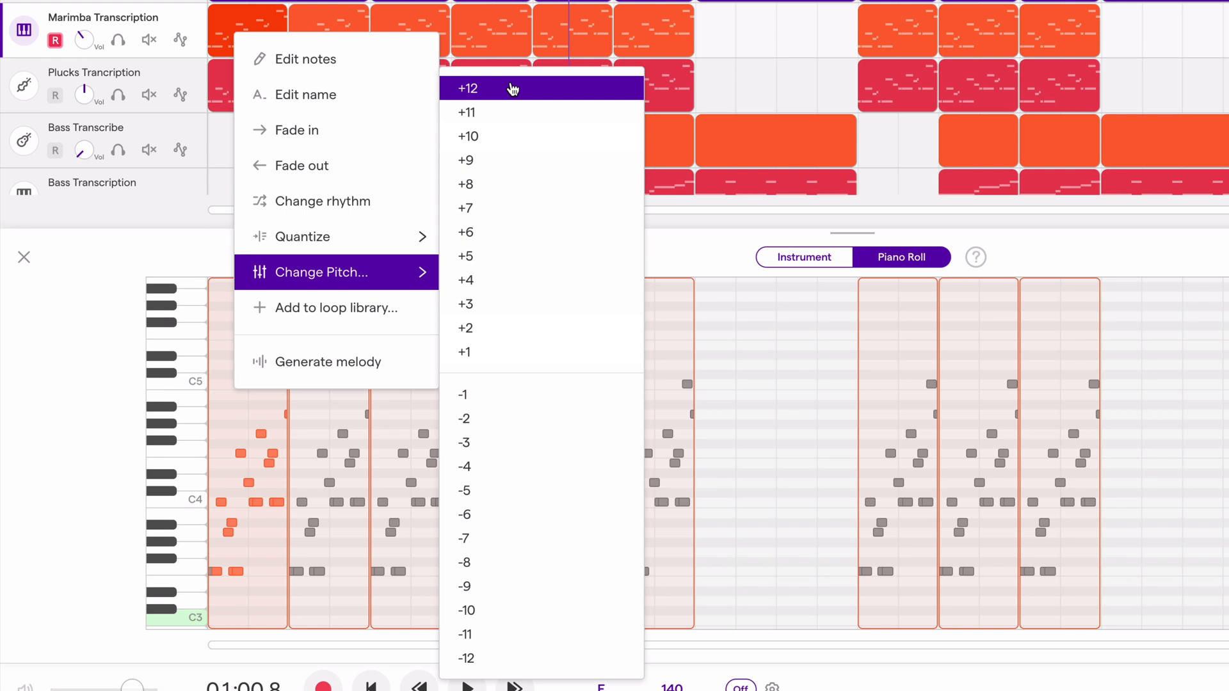
pyautogui.moveTo(496, 112)
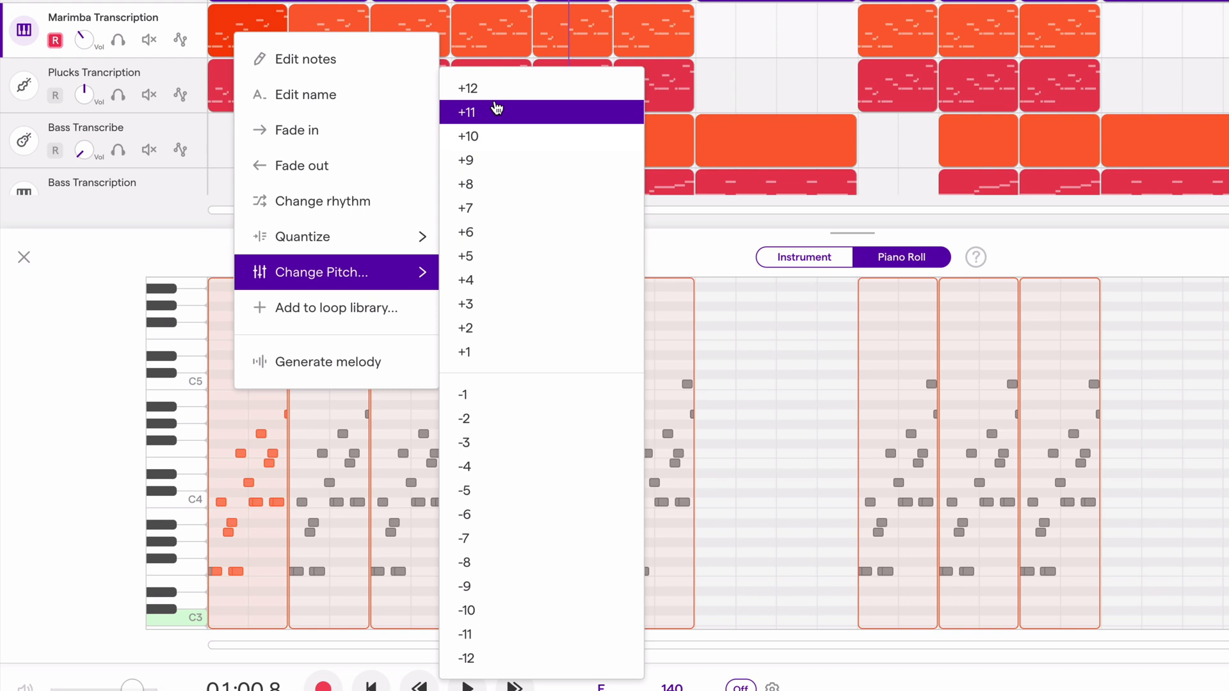
pyautogui.moveTo(489, 87)
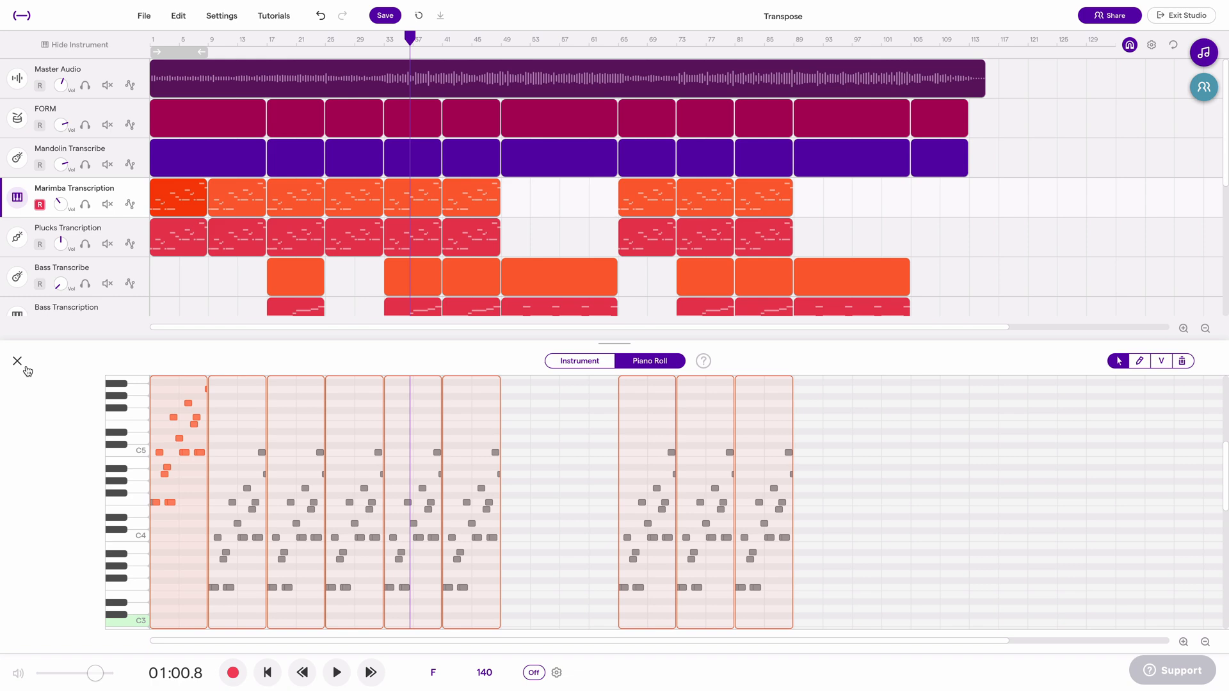
# - Close the note editor and play back the soloed Sanjana Audio Stem
pyautogui.click(28, 370)
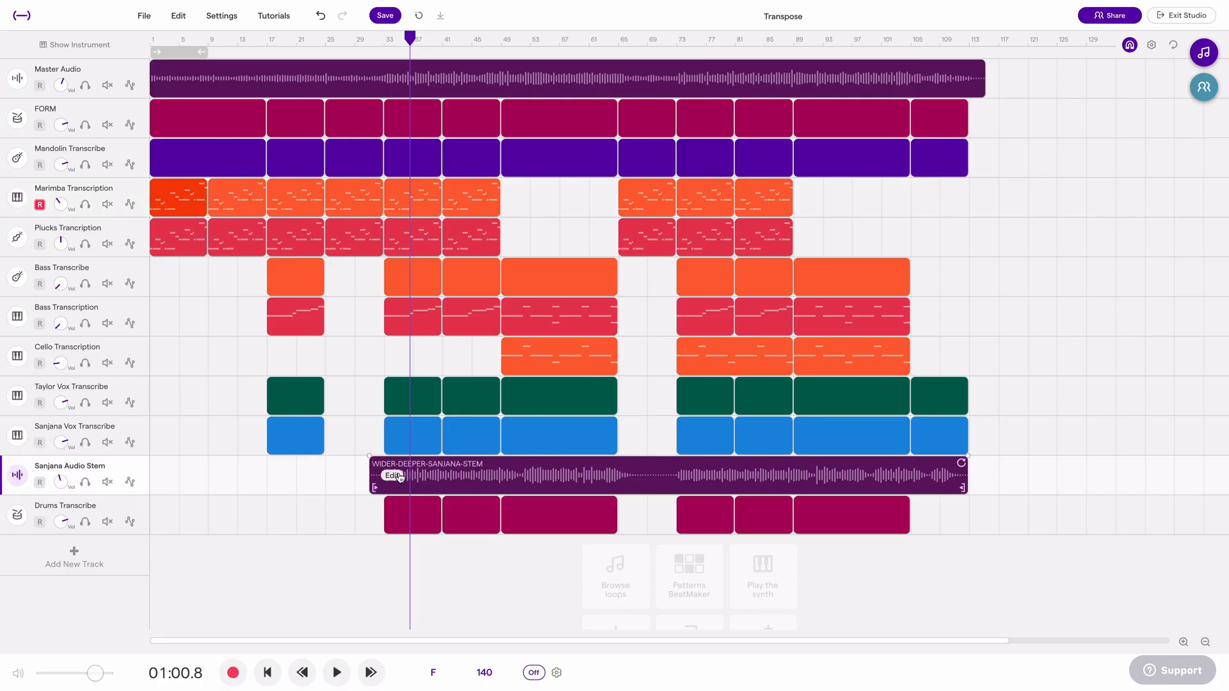
pyautogui.moveTo(402, 481)
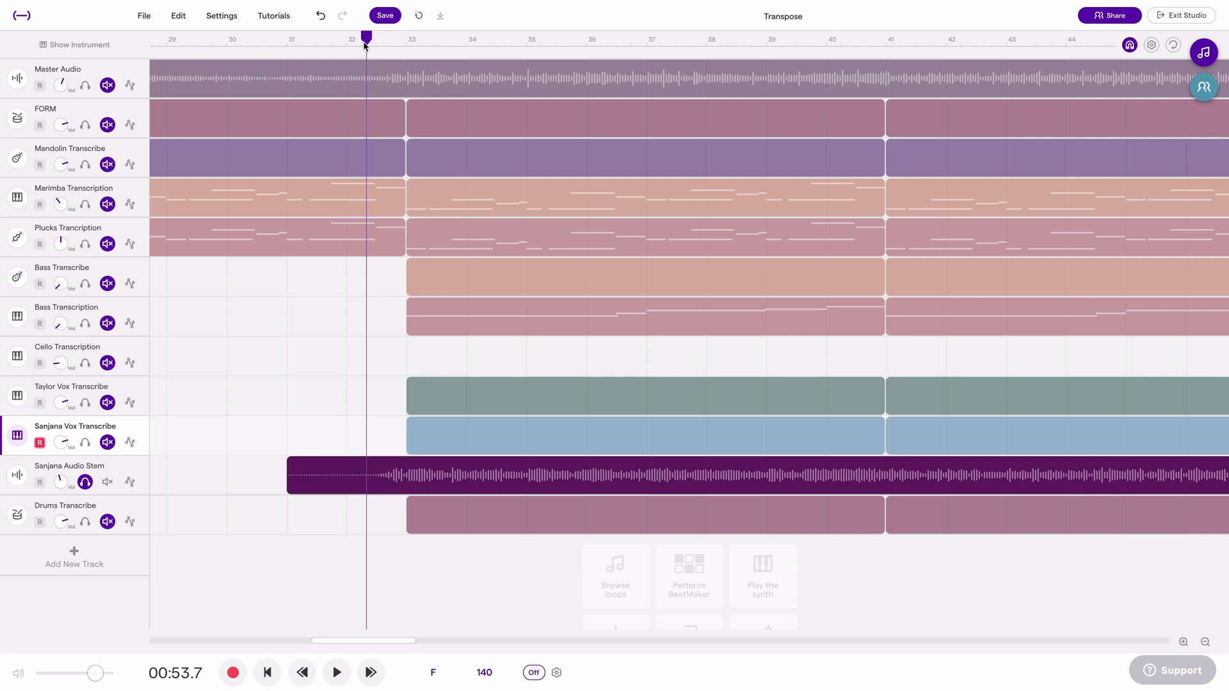
pyautogui.click(336, 672)
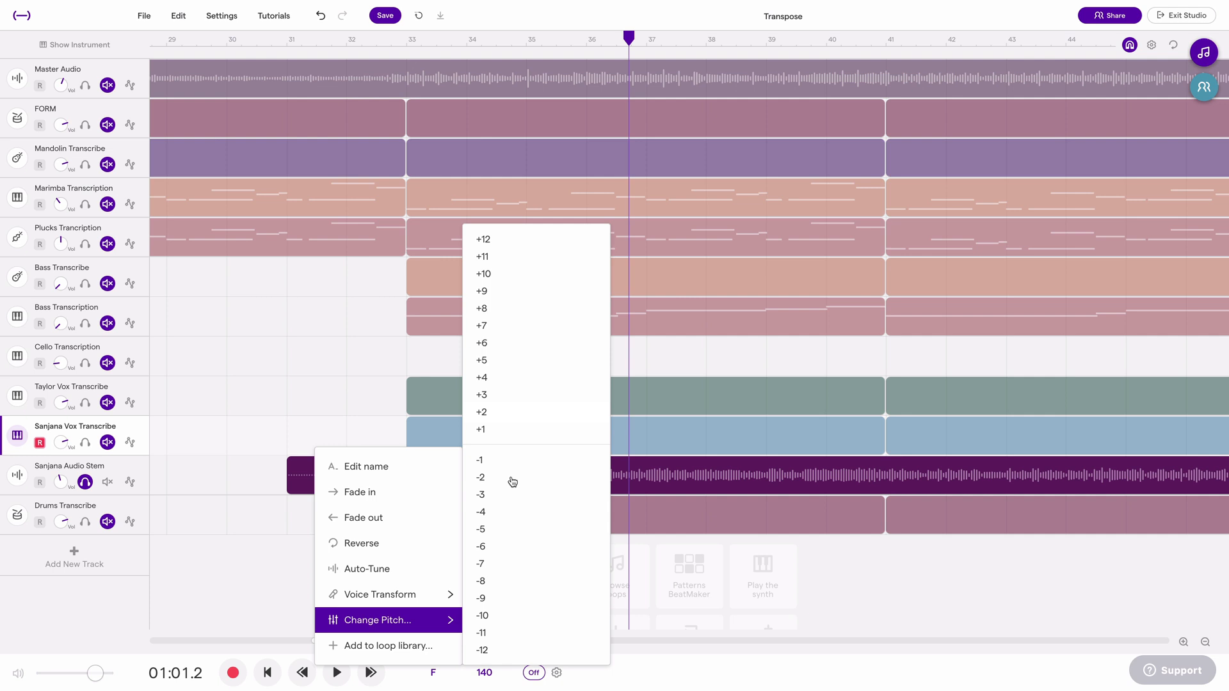
pyautogui.moveTo(508, 444)
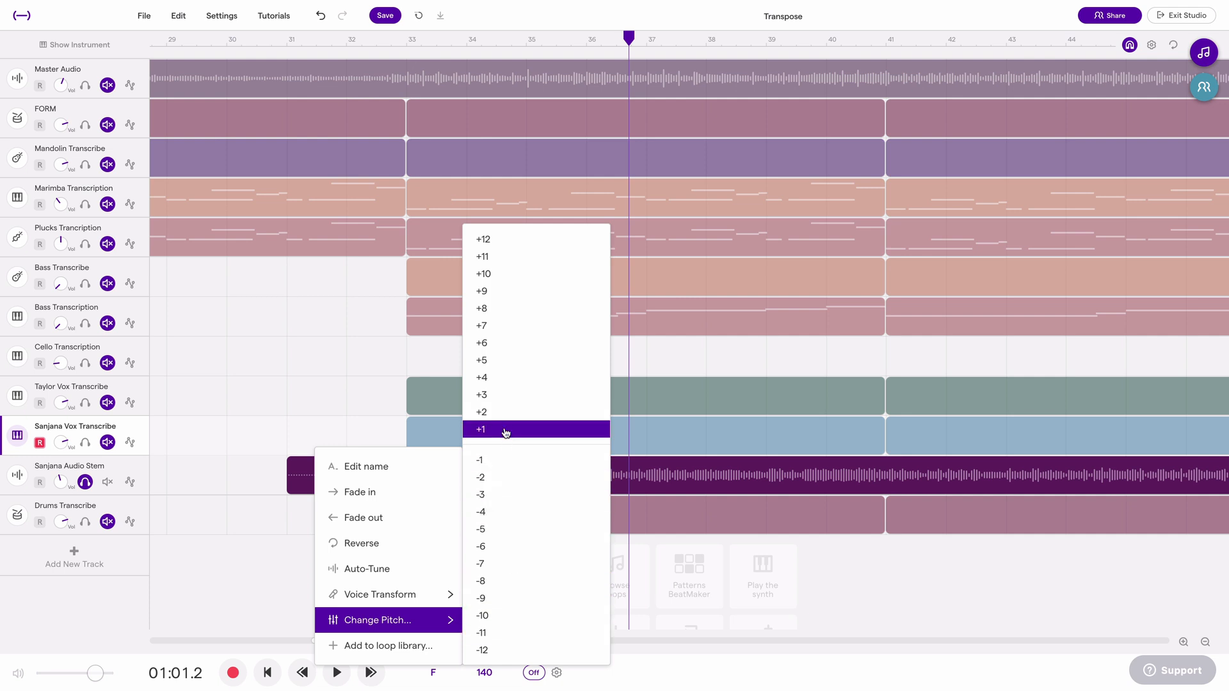
# - Shift the Sanjana Audio Stem up +1 semitone and return playback to 0:53.5
pyautogui.click(480, 429)
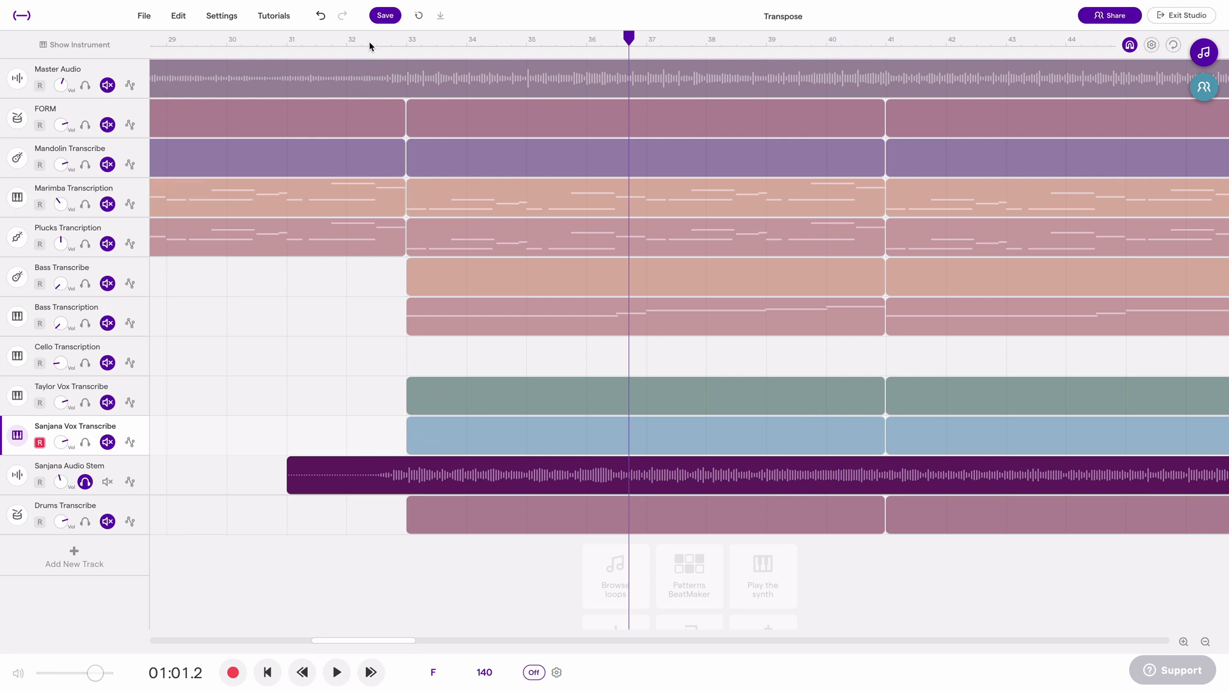
pyautogui.click(362, 38)
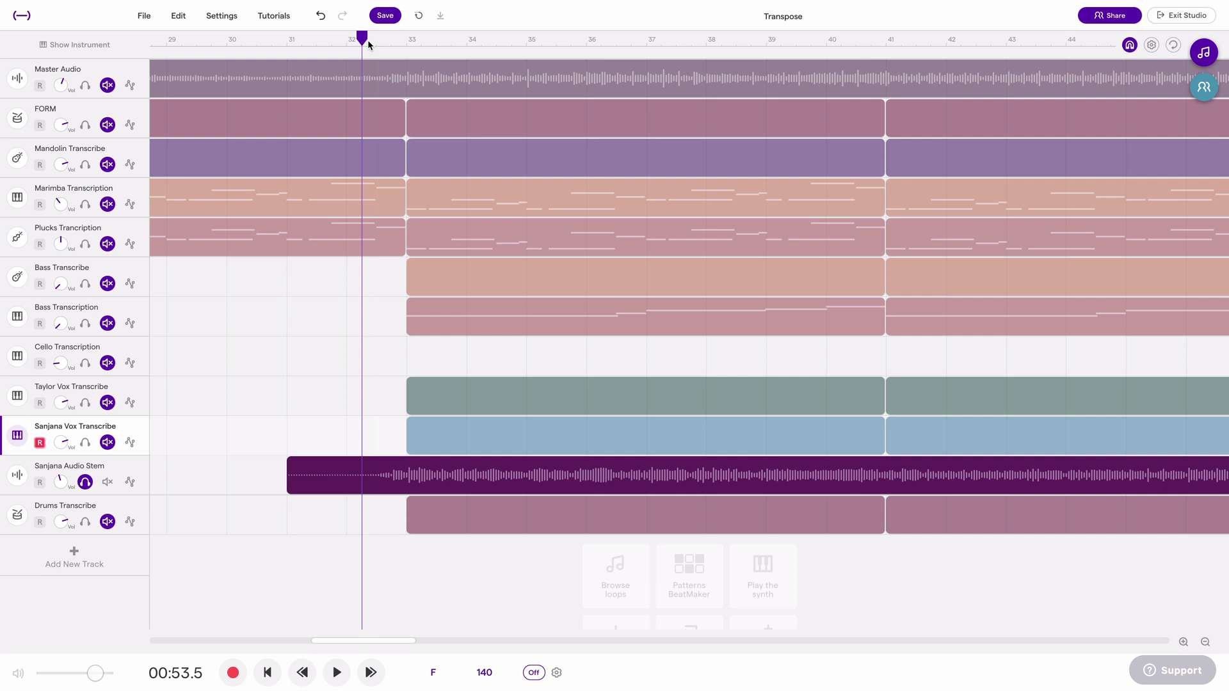
pyautogui.click(335, 673)
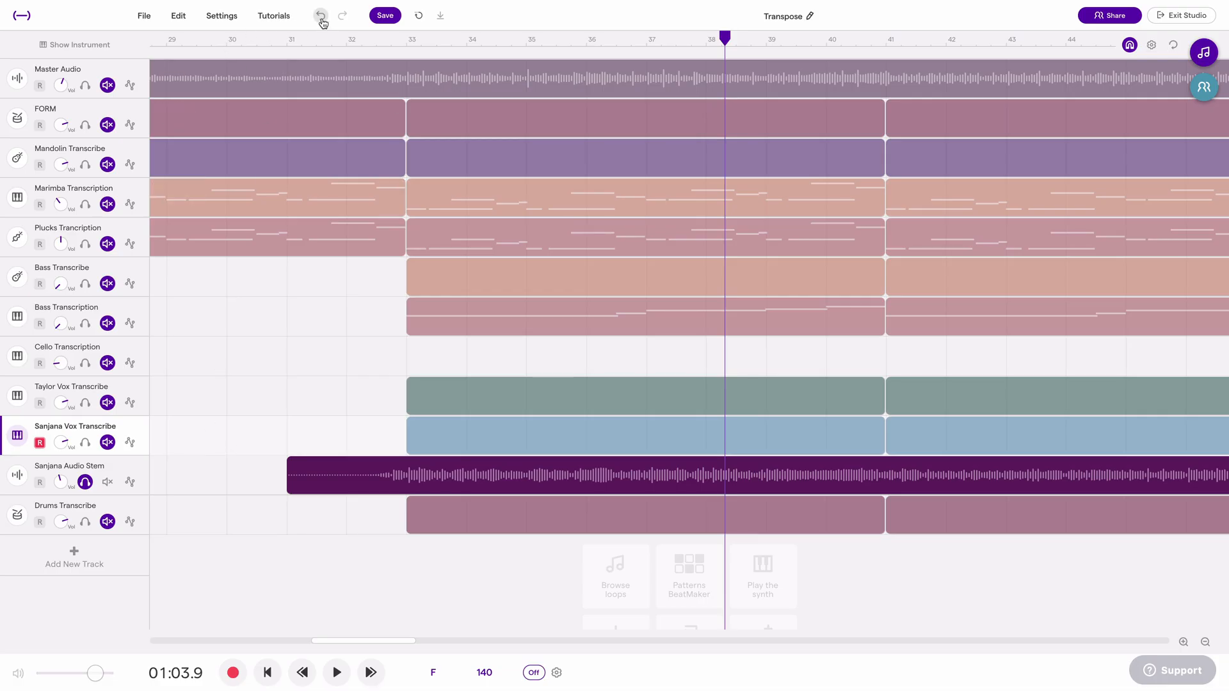
# - Turn off solo on the Sanjana Audio Stem track
pyautogui.click(84, 482)
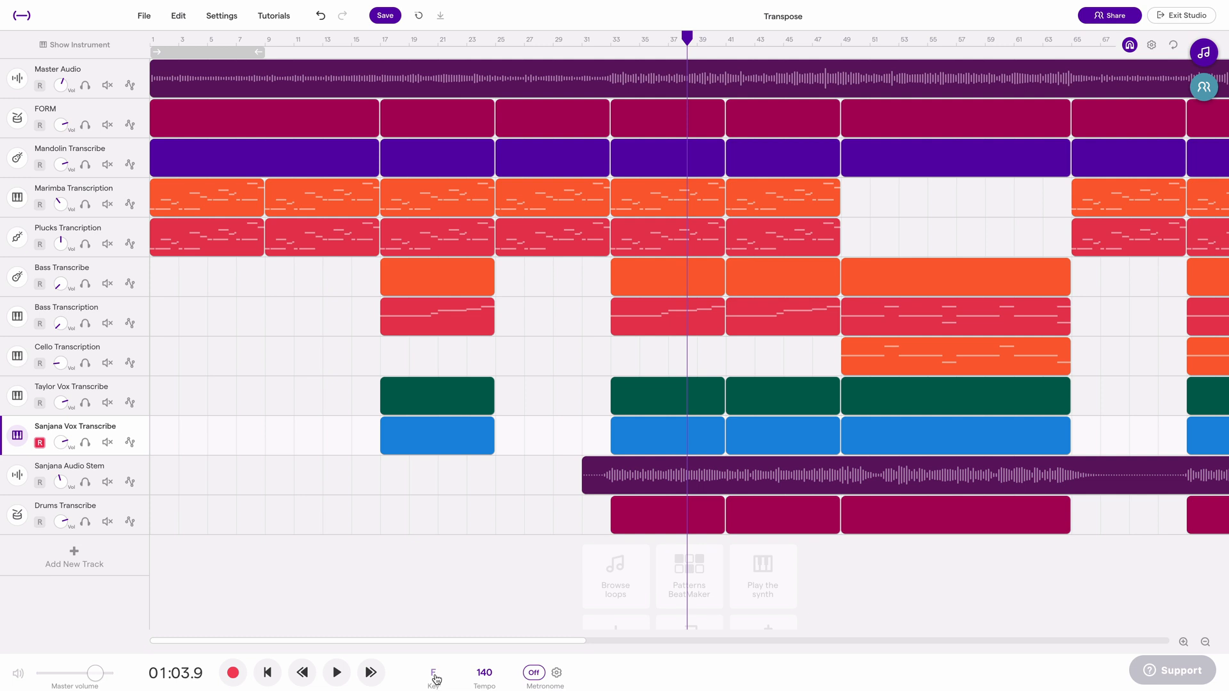
# - Pick E major from the project key list in the transport bar
pyautogui.click(432, 673)
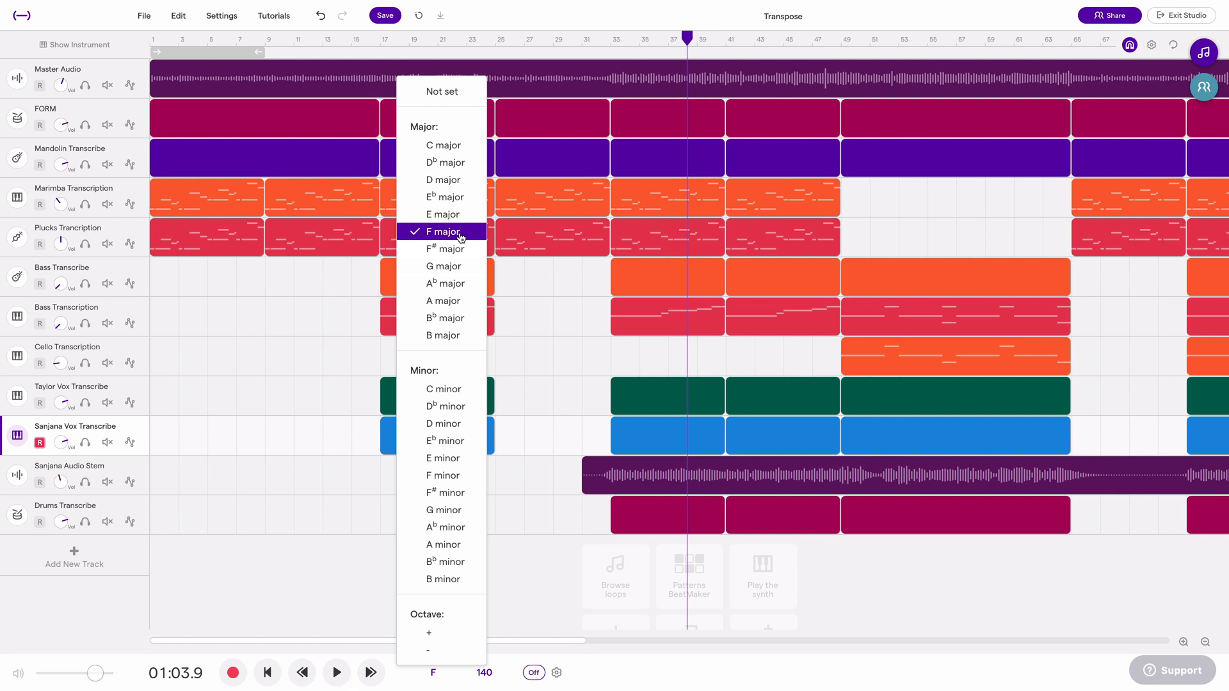
pyautogui.moveTo(443, 214)
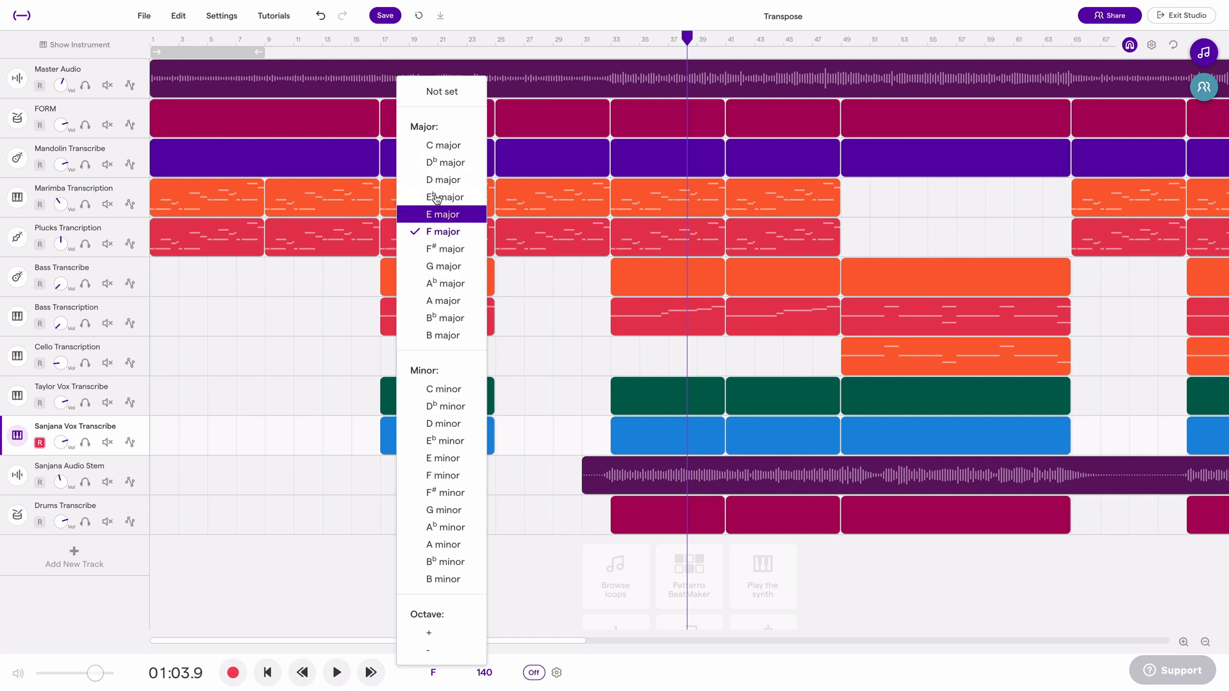
pyautogui.moveTo(441, 179)
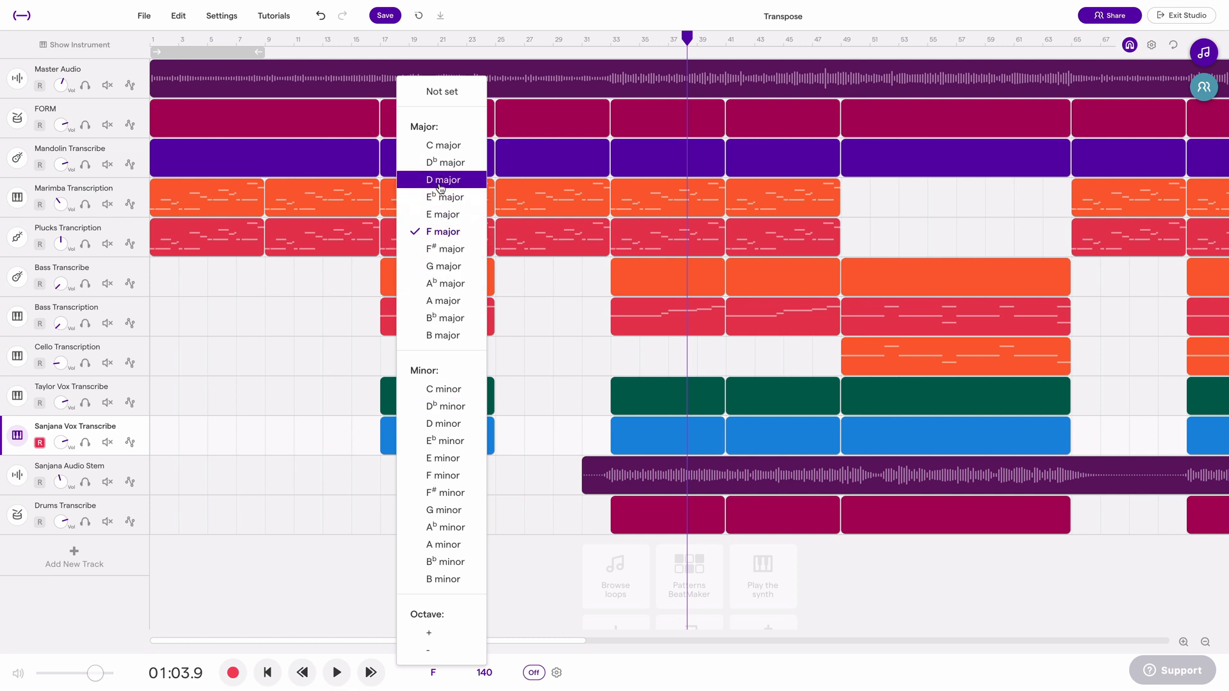
pyautogui.moveTo(443, 214)
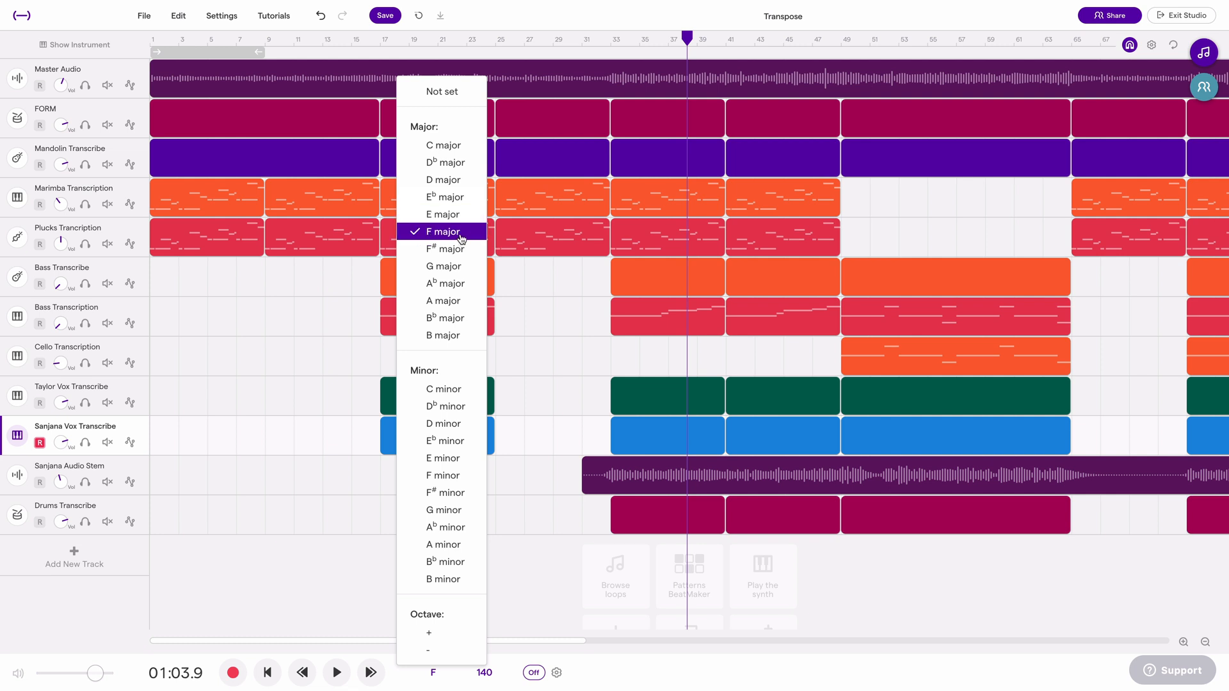
pyautogui.moveTo(442, 213)
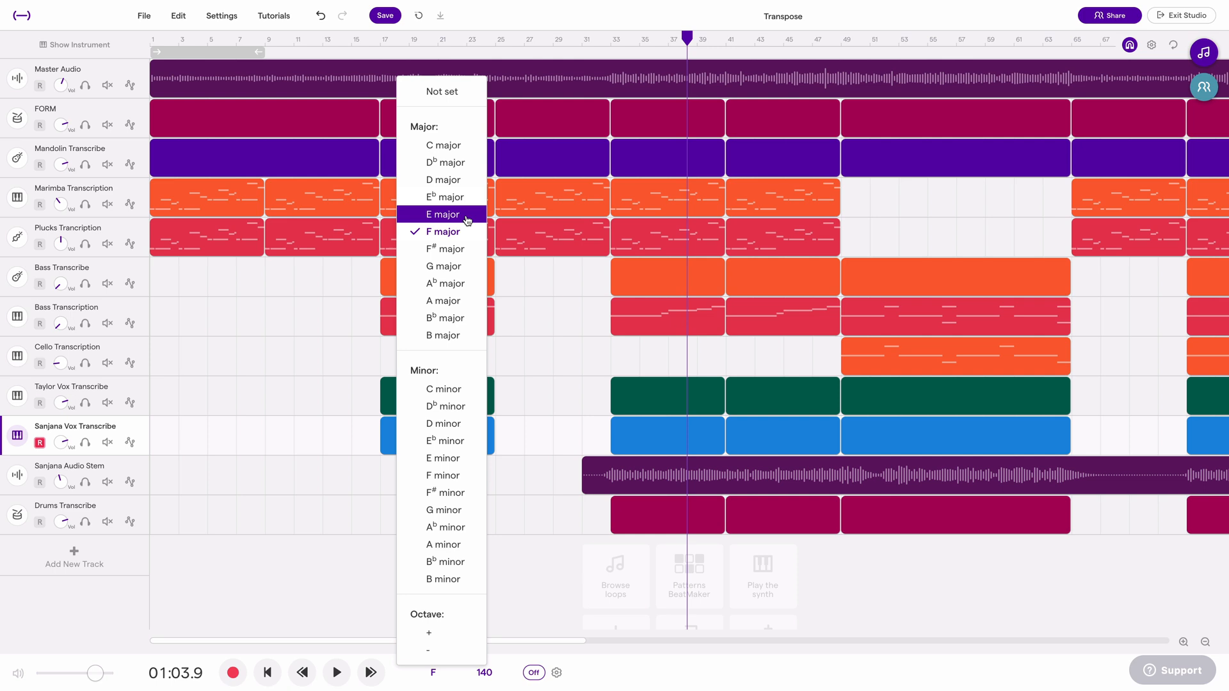
pyautogui.click(443, 214)
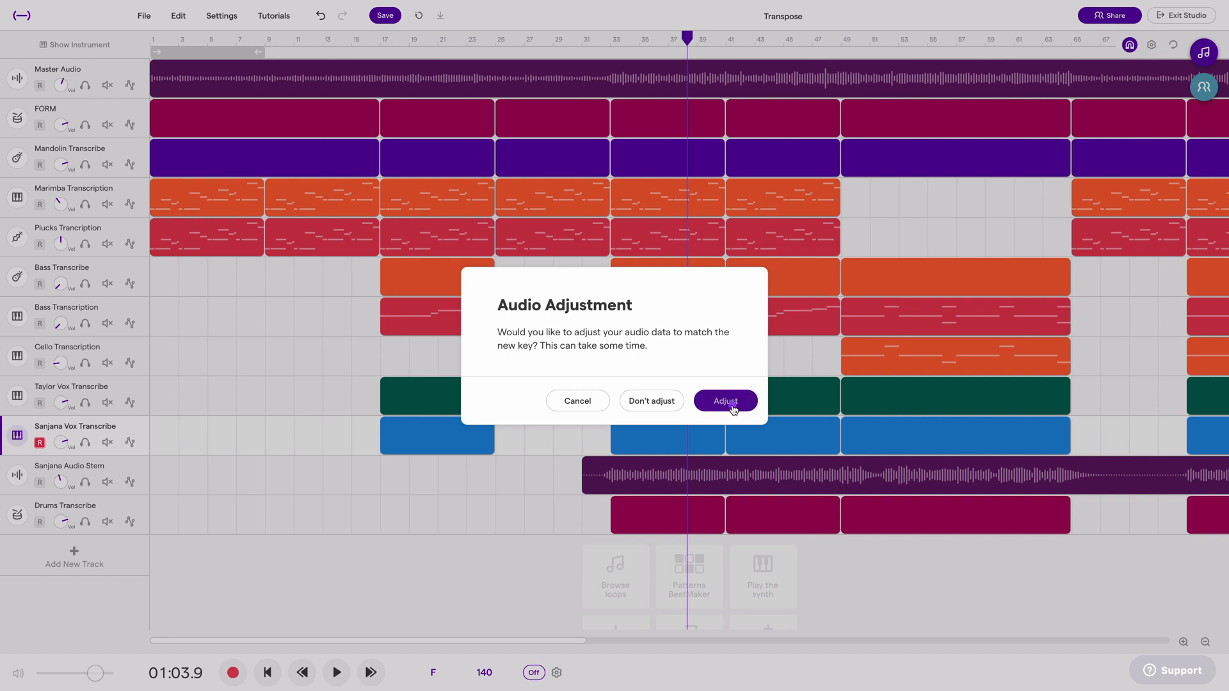
# - Adjust the audio to the E major key and replay the arrangement
pyautogui.click(723, 400)
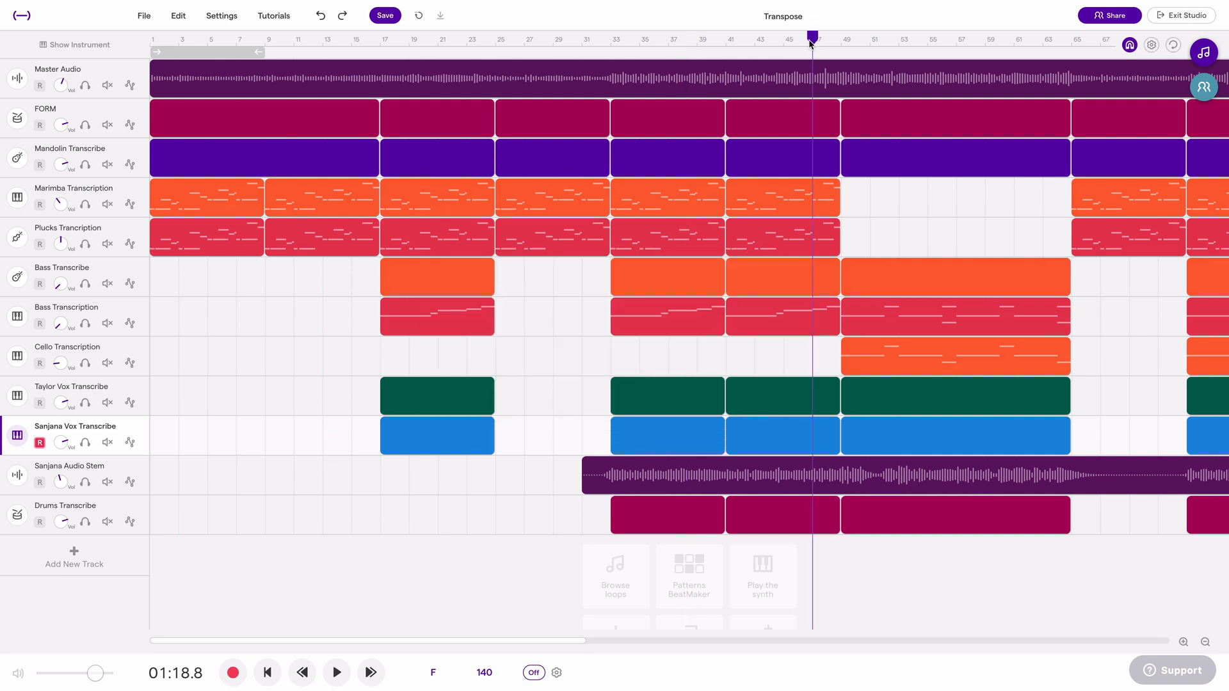
pyautogui.click(336, 672)
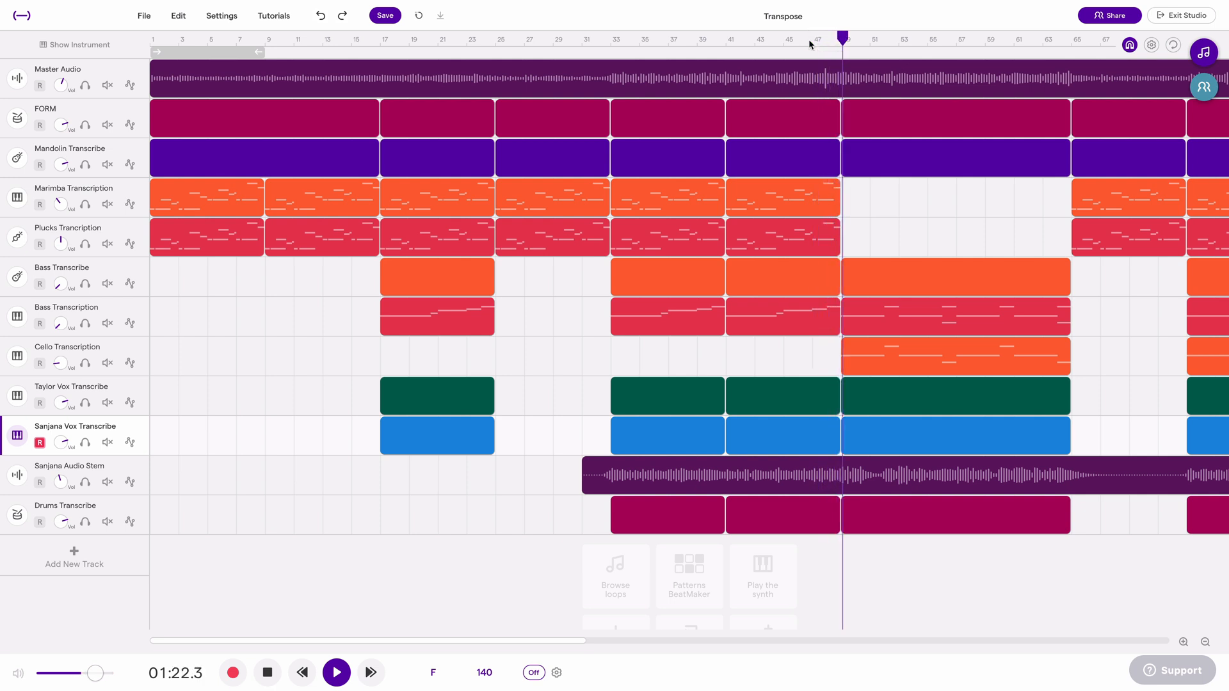
pyautogui.click(336, 673)
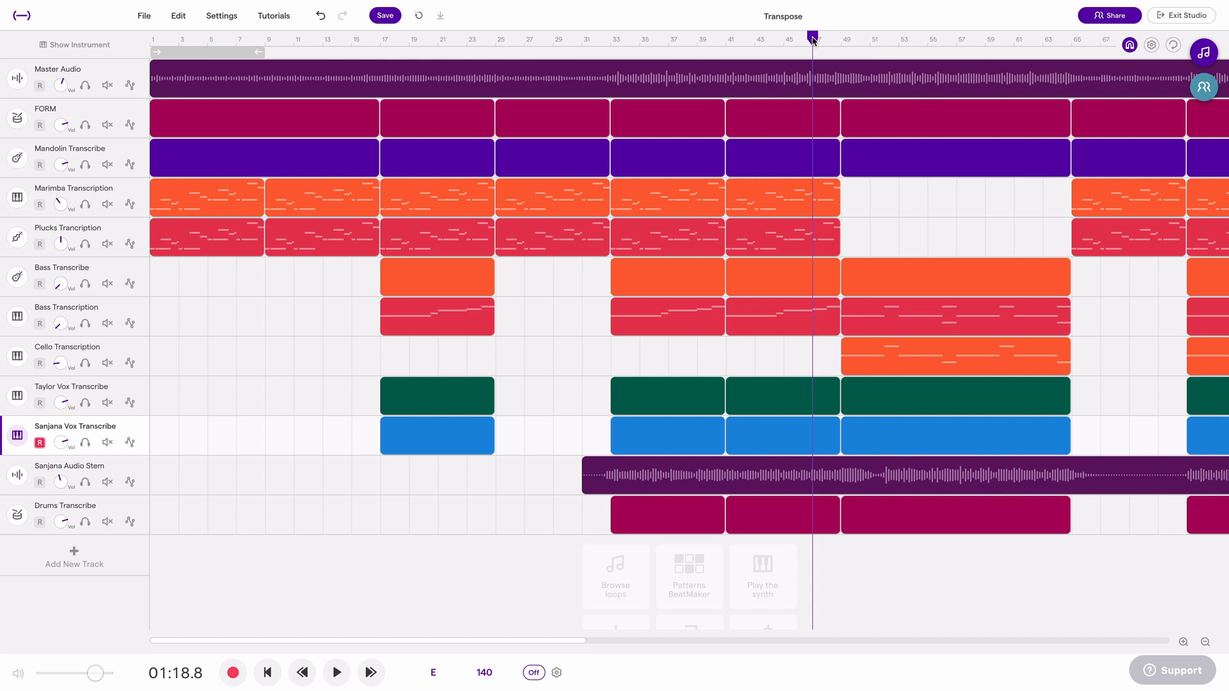
pyautogui.click(336, 672)
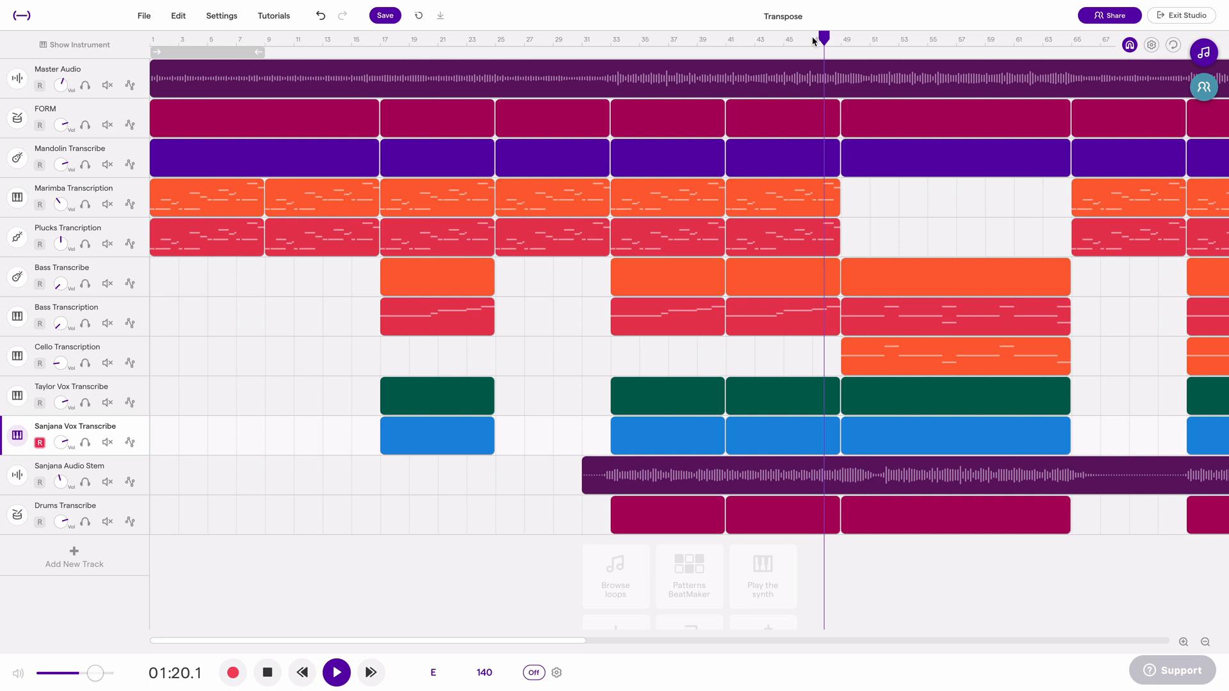